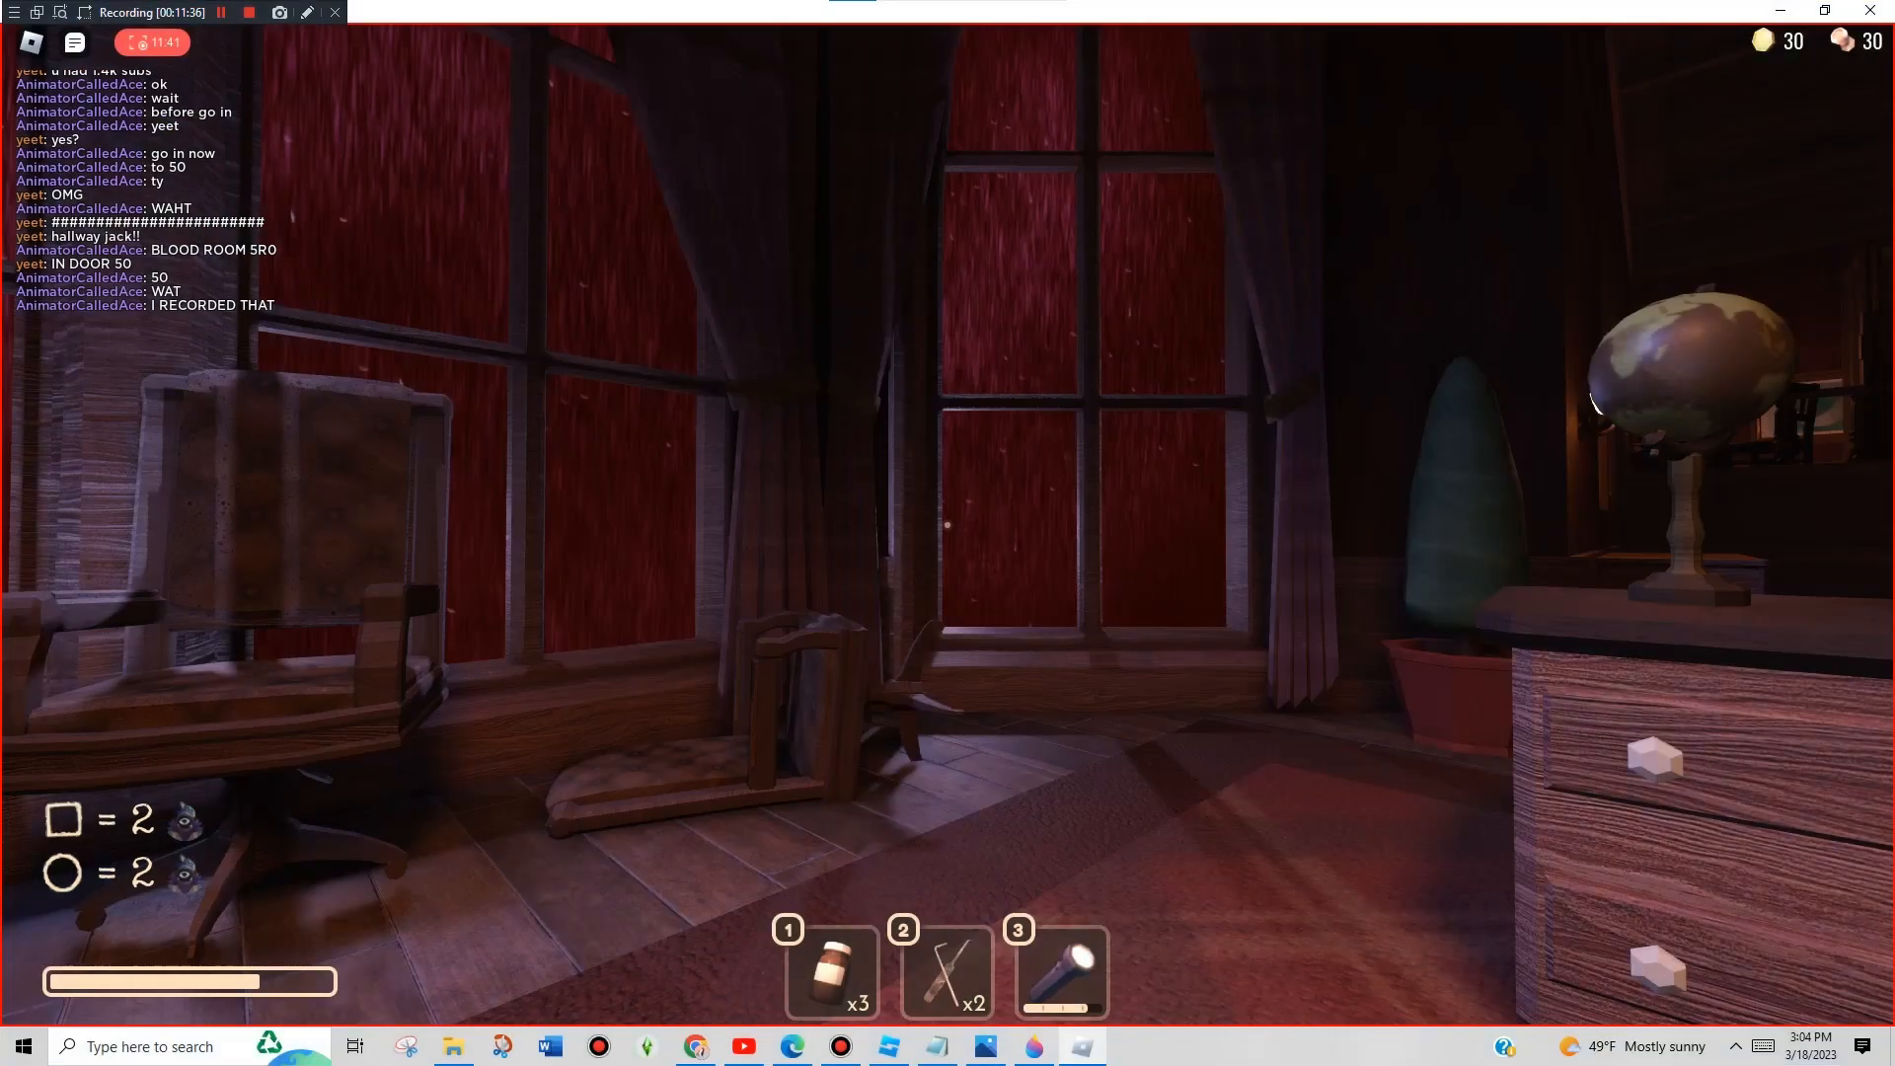
Snip the red-lit Door 50 room and open the saved snip for markup.
key(Escape)
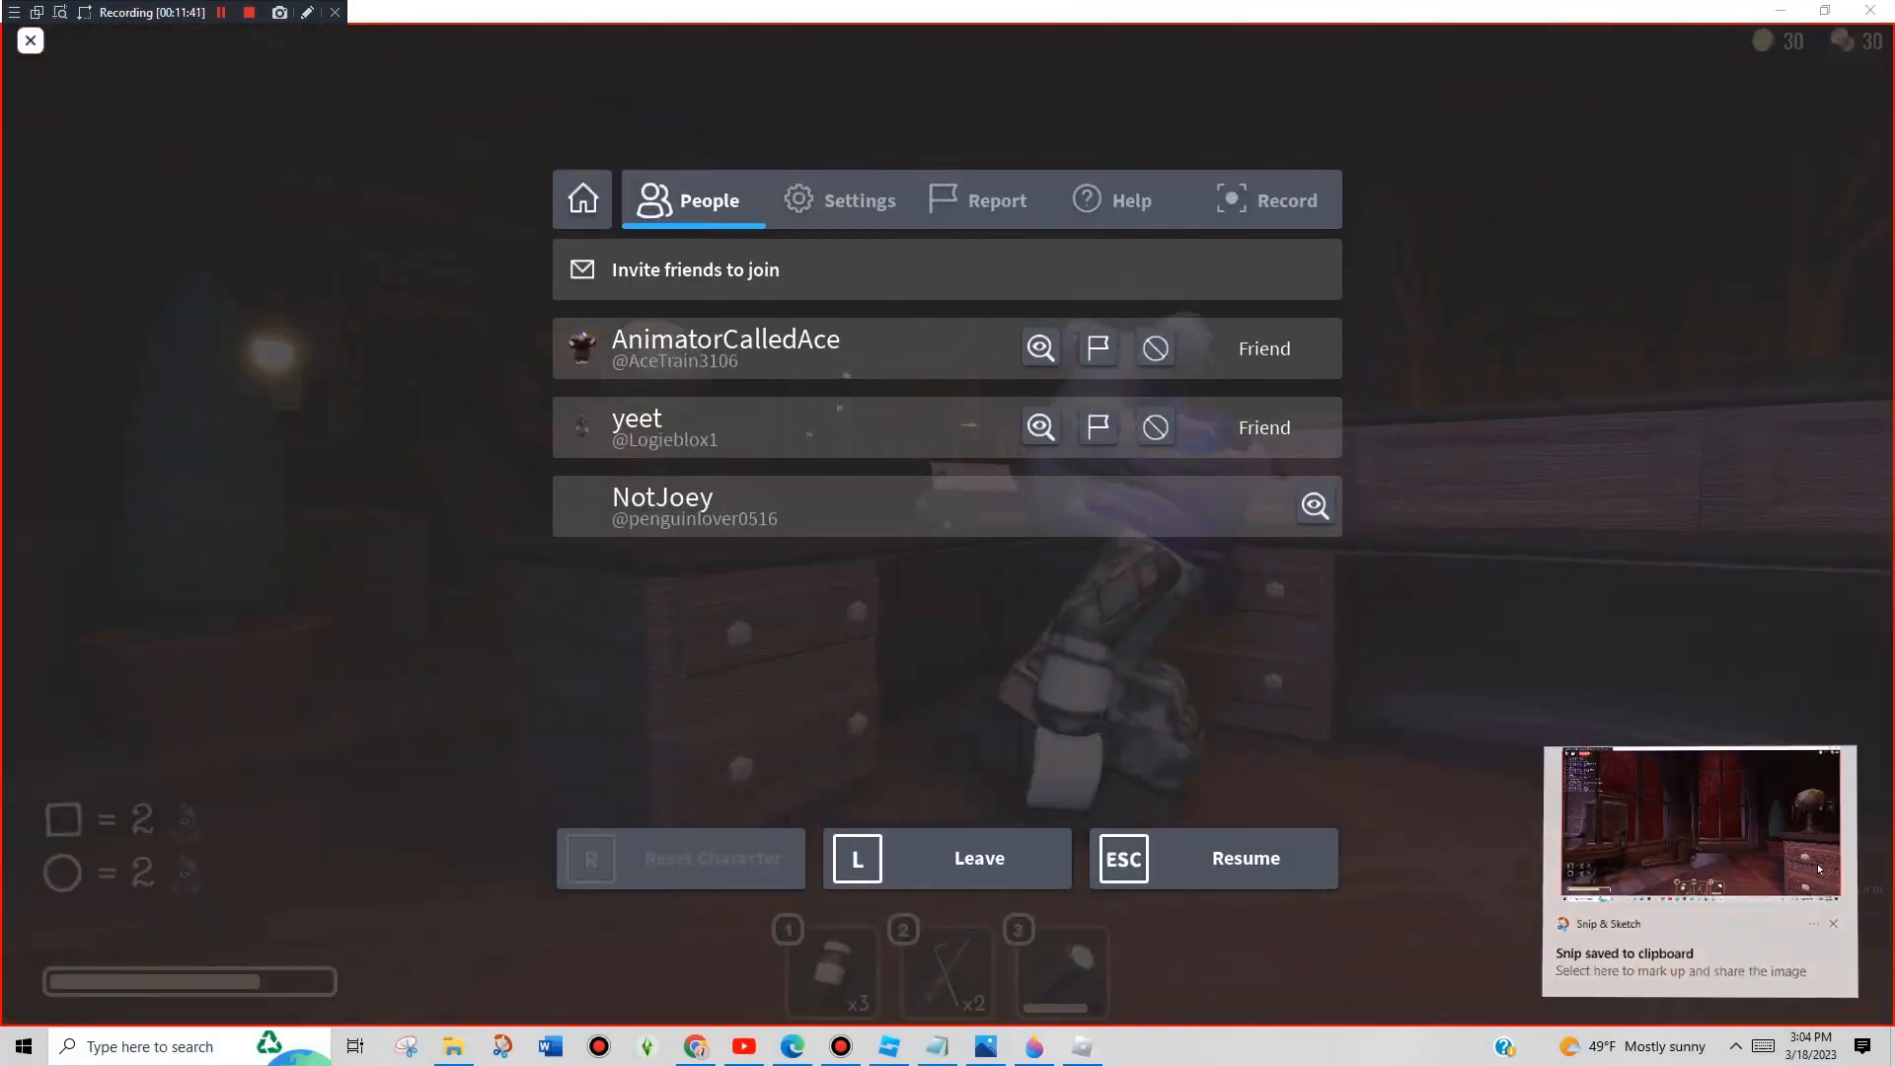
click(1692, 822)
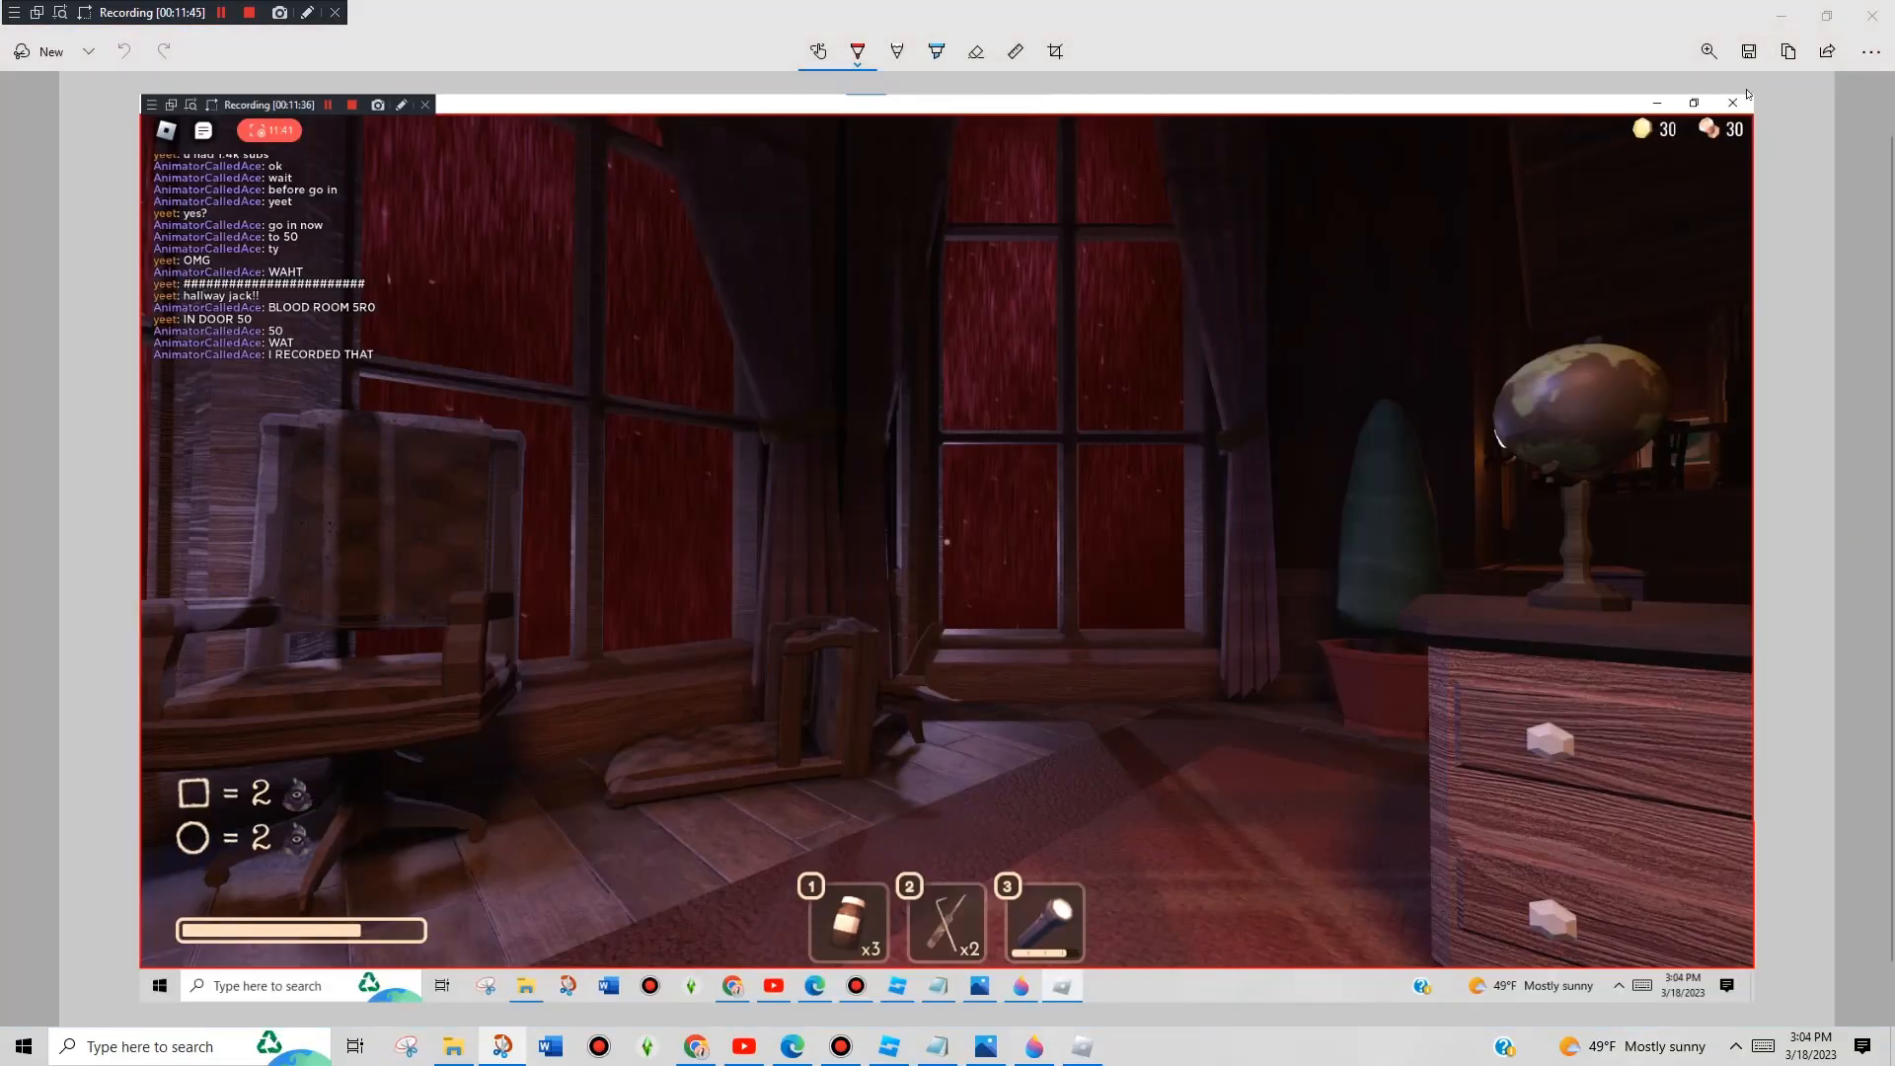
View the captured red-lit room screenshot in Snip & Sketch.
key(Escape)
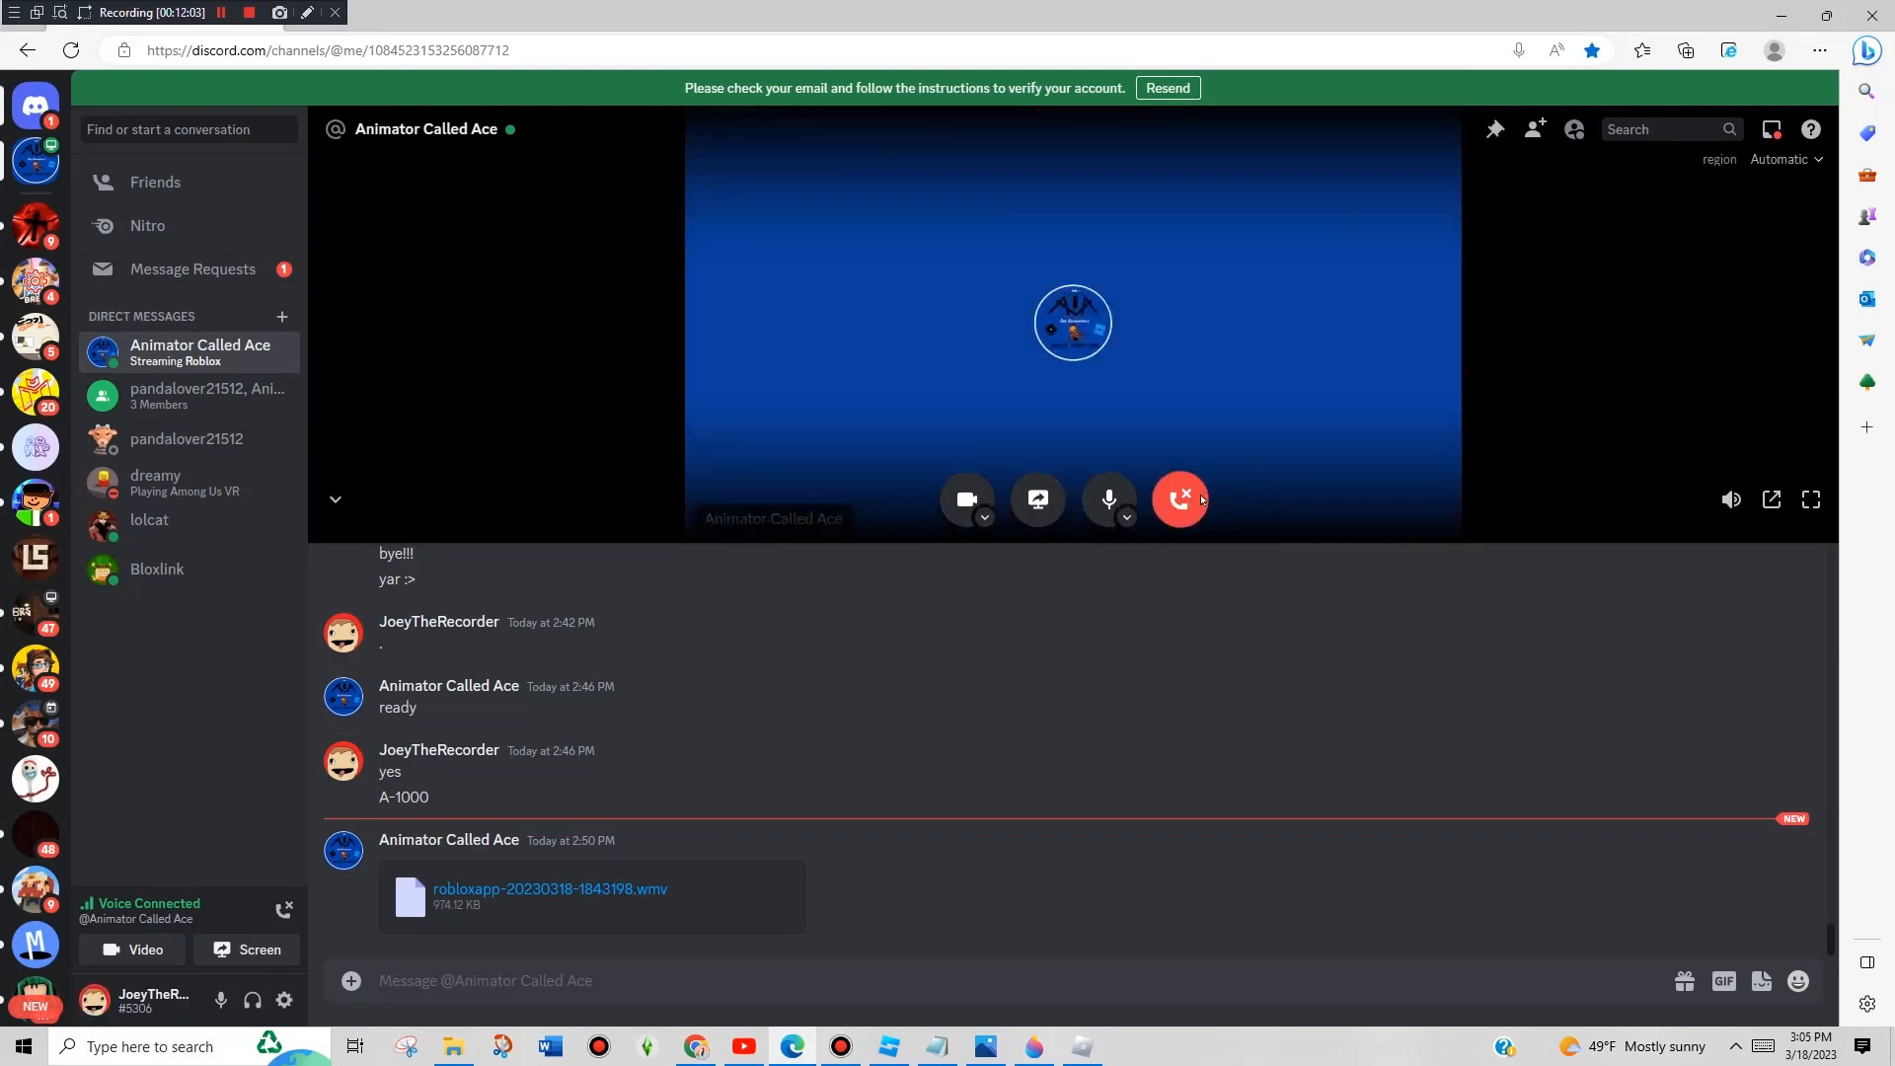
mouse_move(1081, 392)
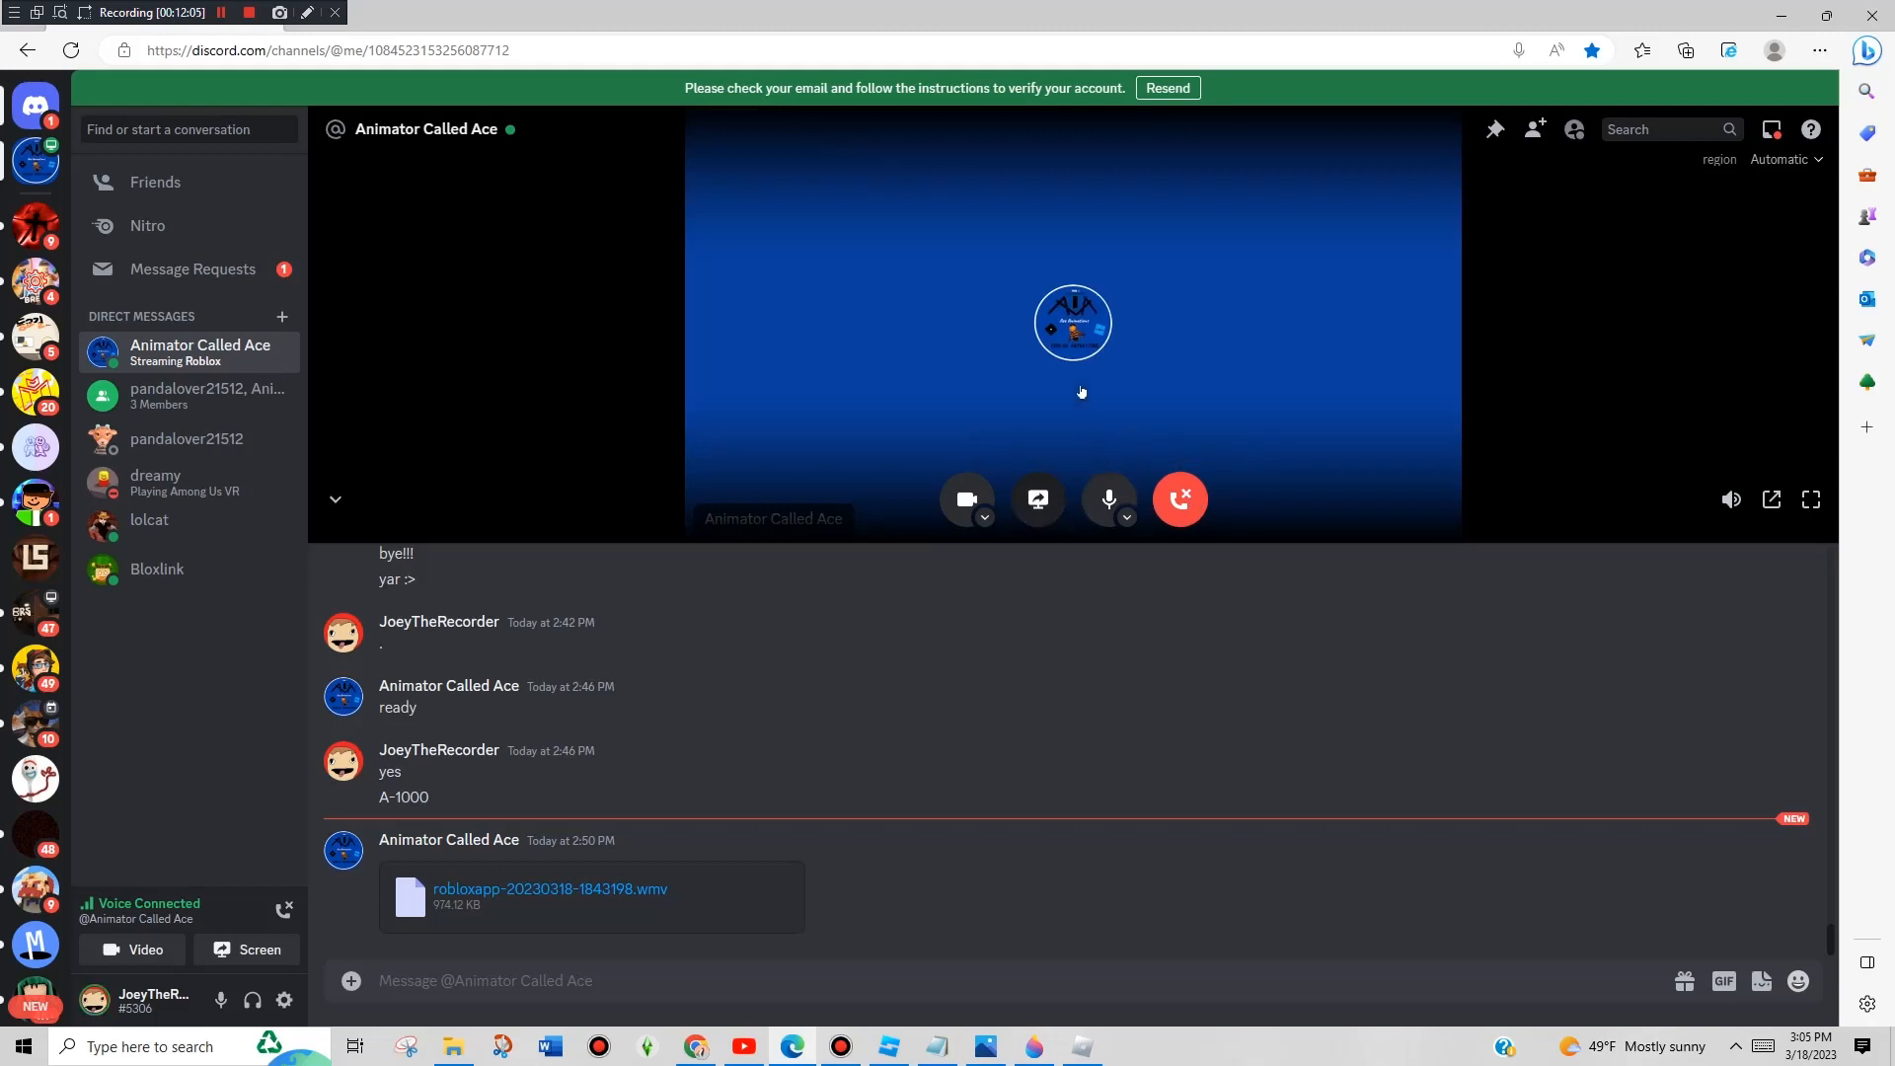
Share the game window in the Discord direct-message voice call.
click(1035, 498)
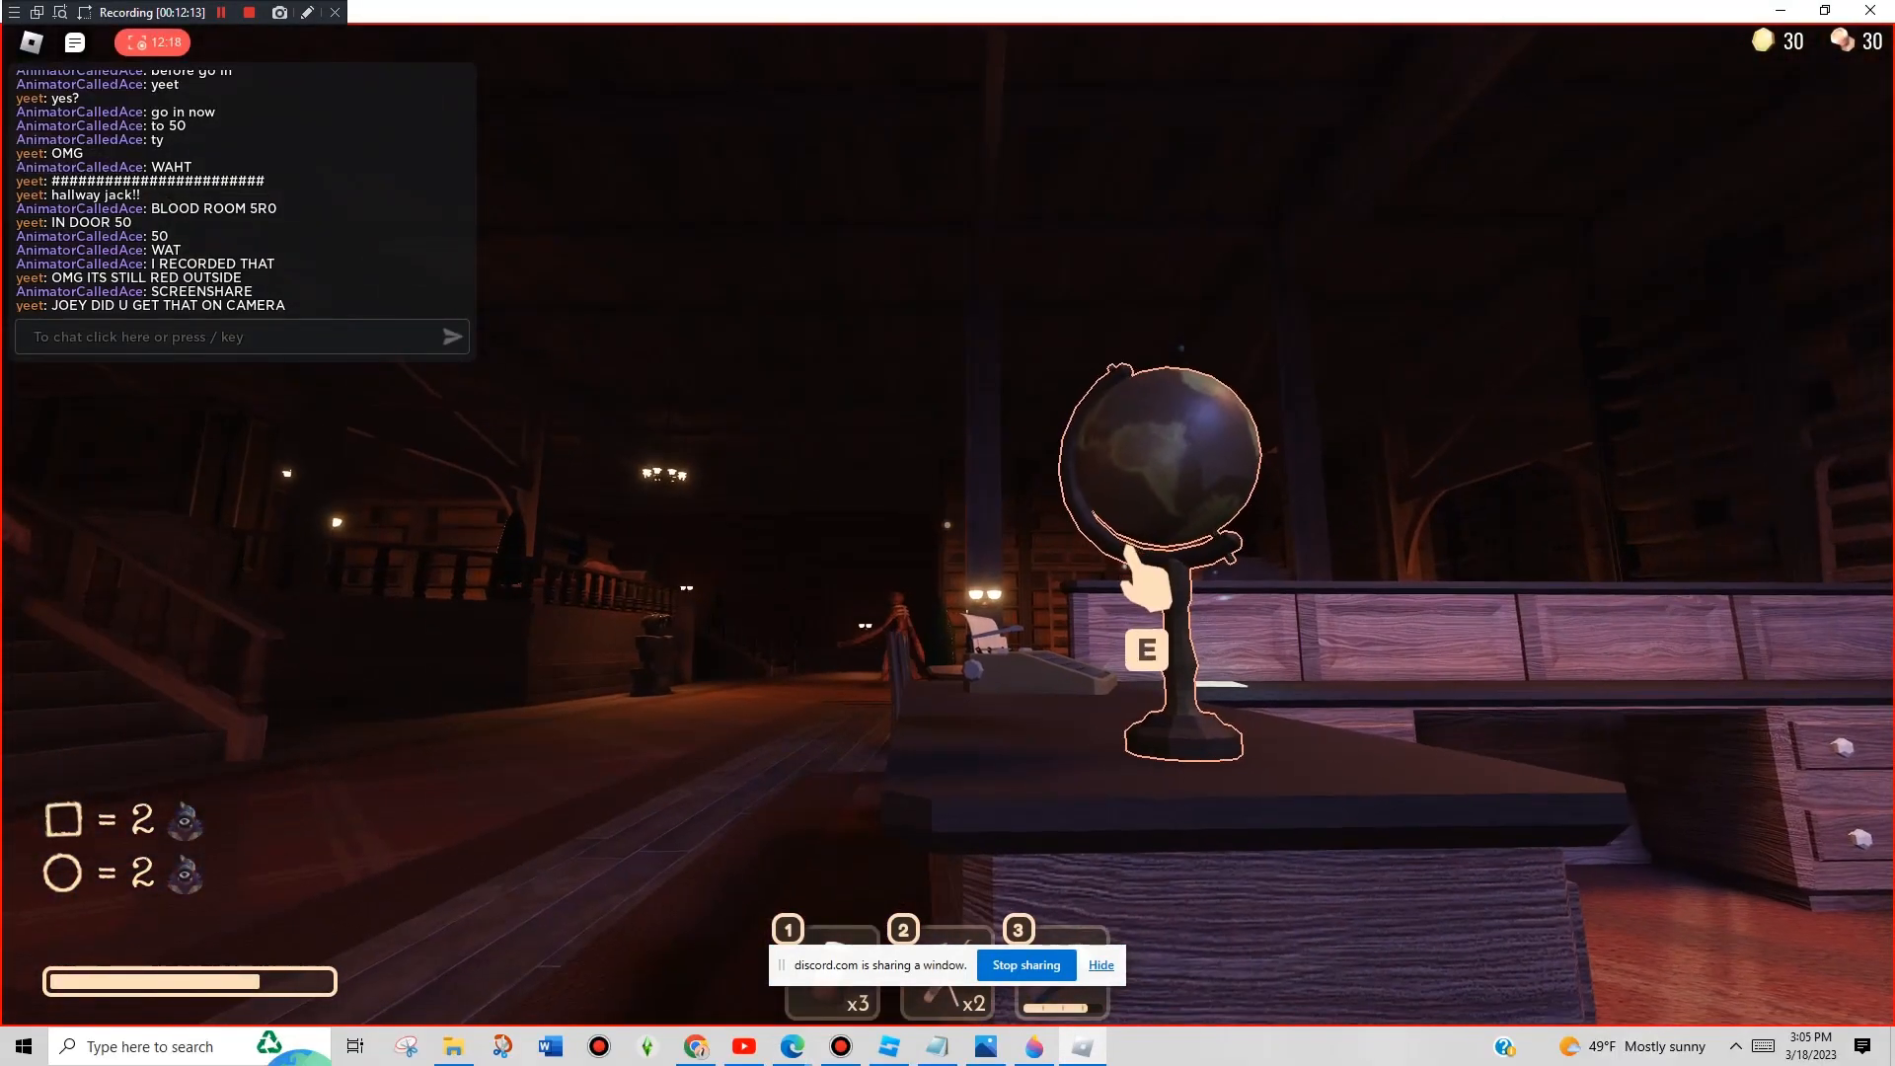
Reply 'yes' in the DOORS chat while walking through the library.
text(yes)
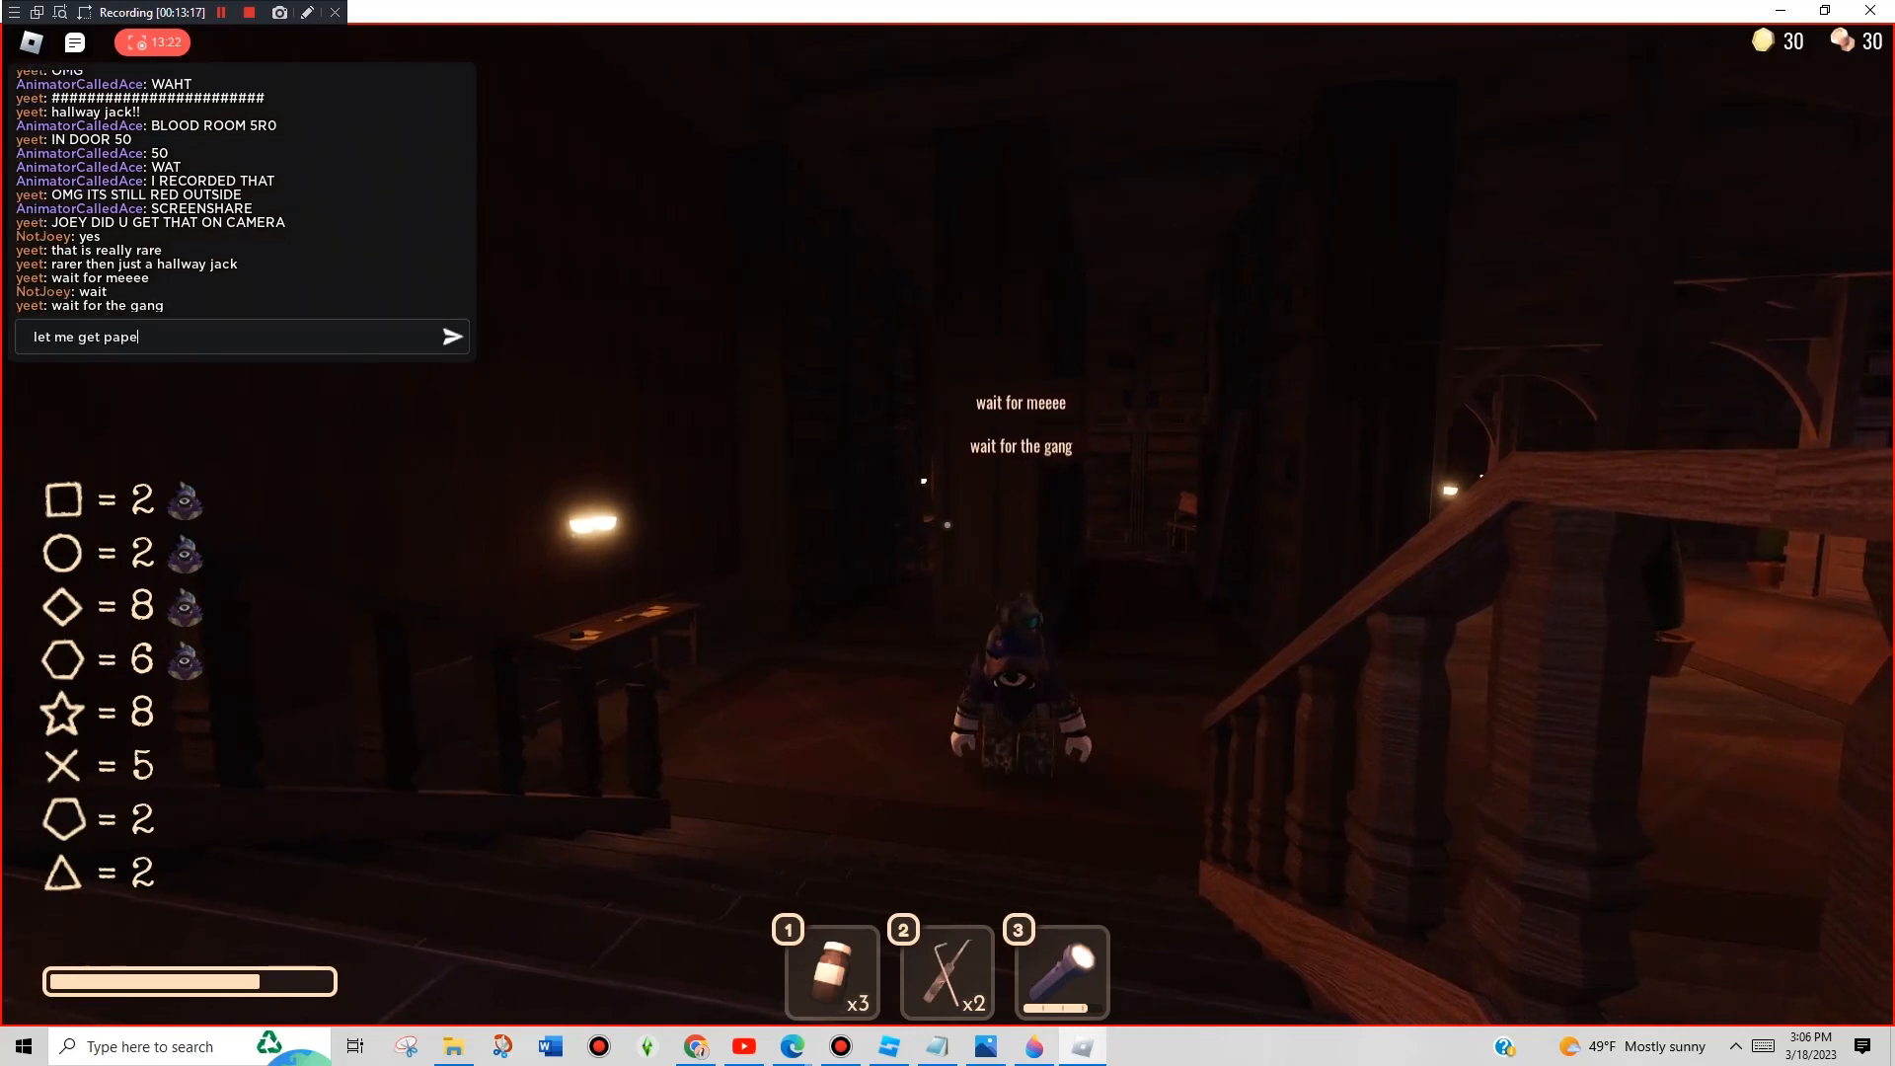
Send 'let me get paper' in chat, then type 'i want'.
key(enter)
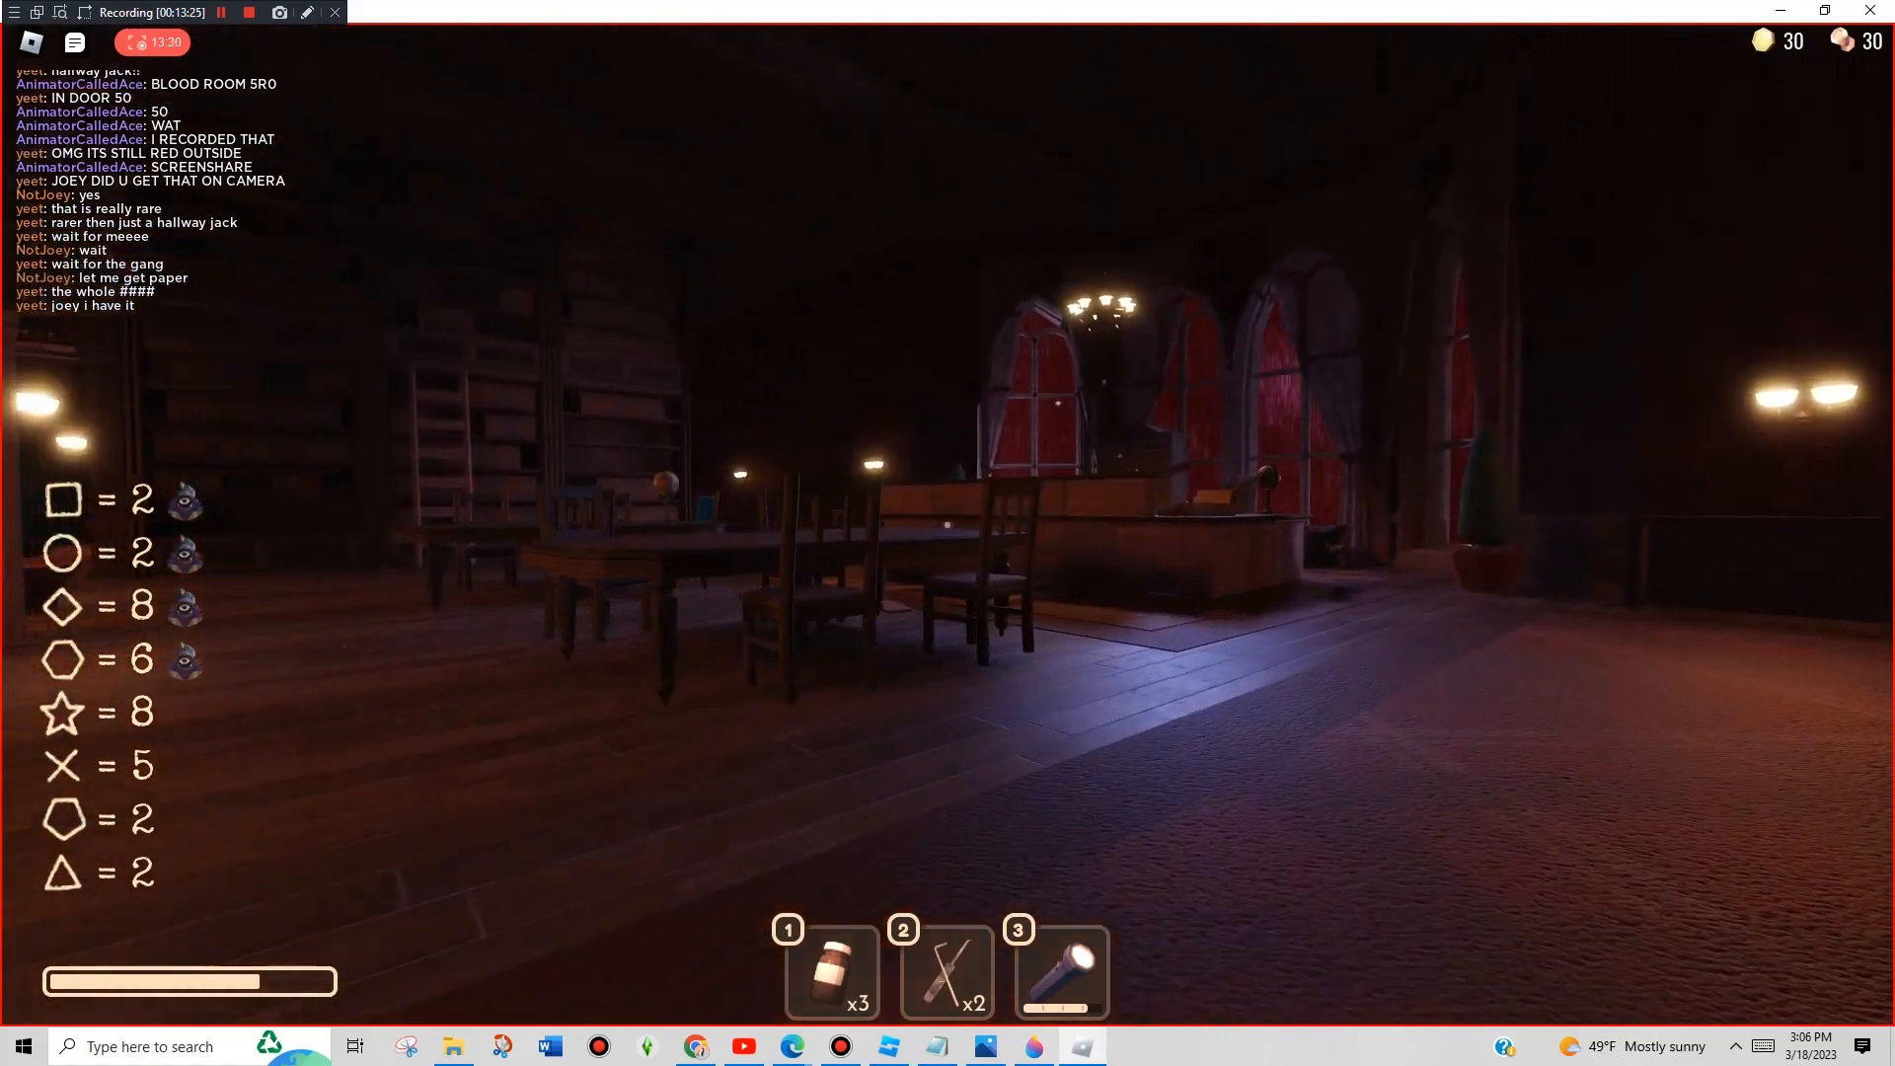
text(i wa)
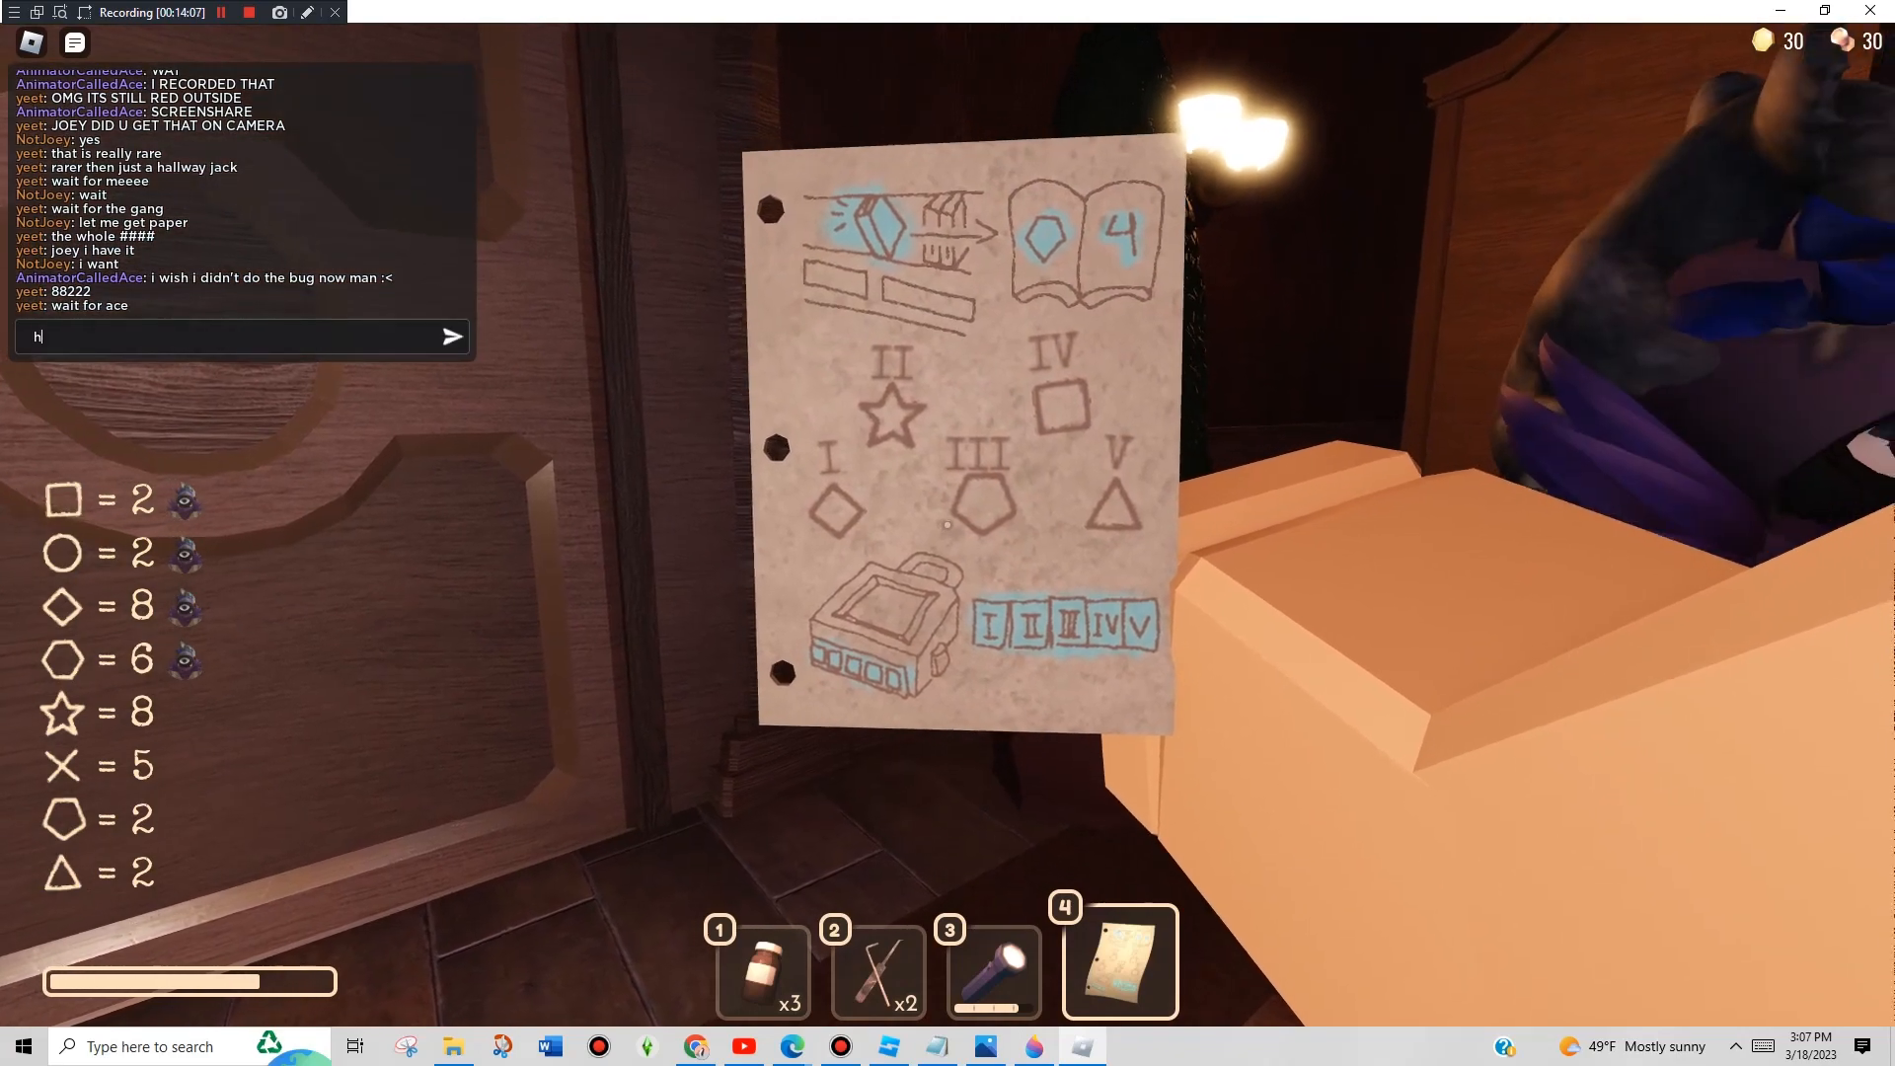
Send 'he is not her' in chat, then type 'he is' while holding the hint paper.
text(e is no)
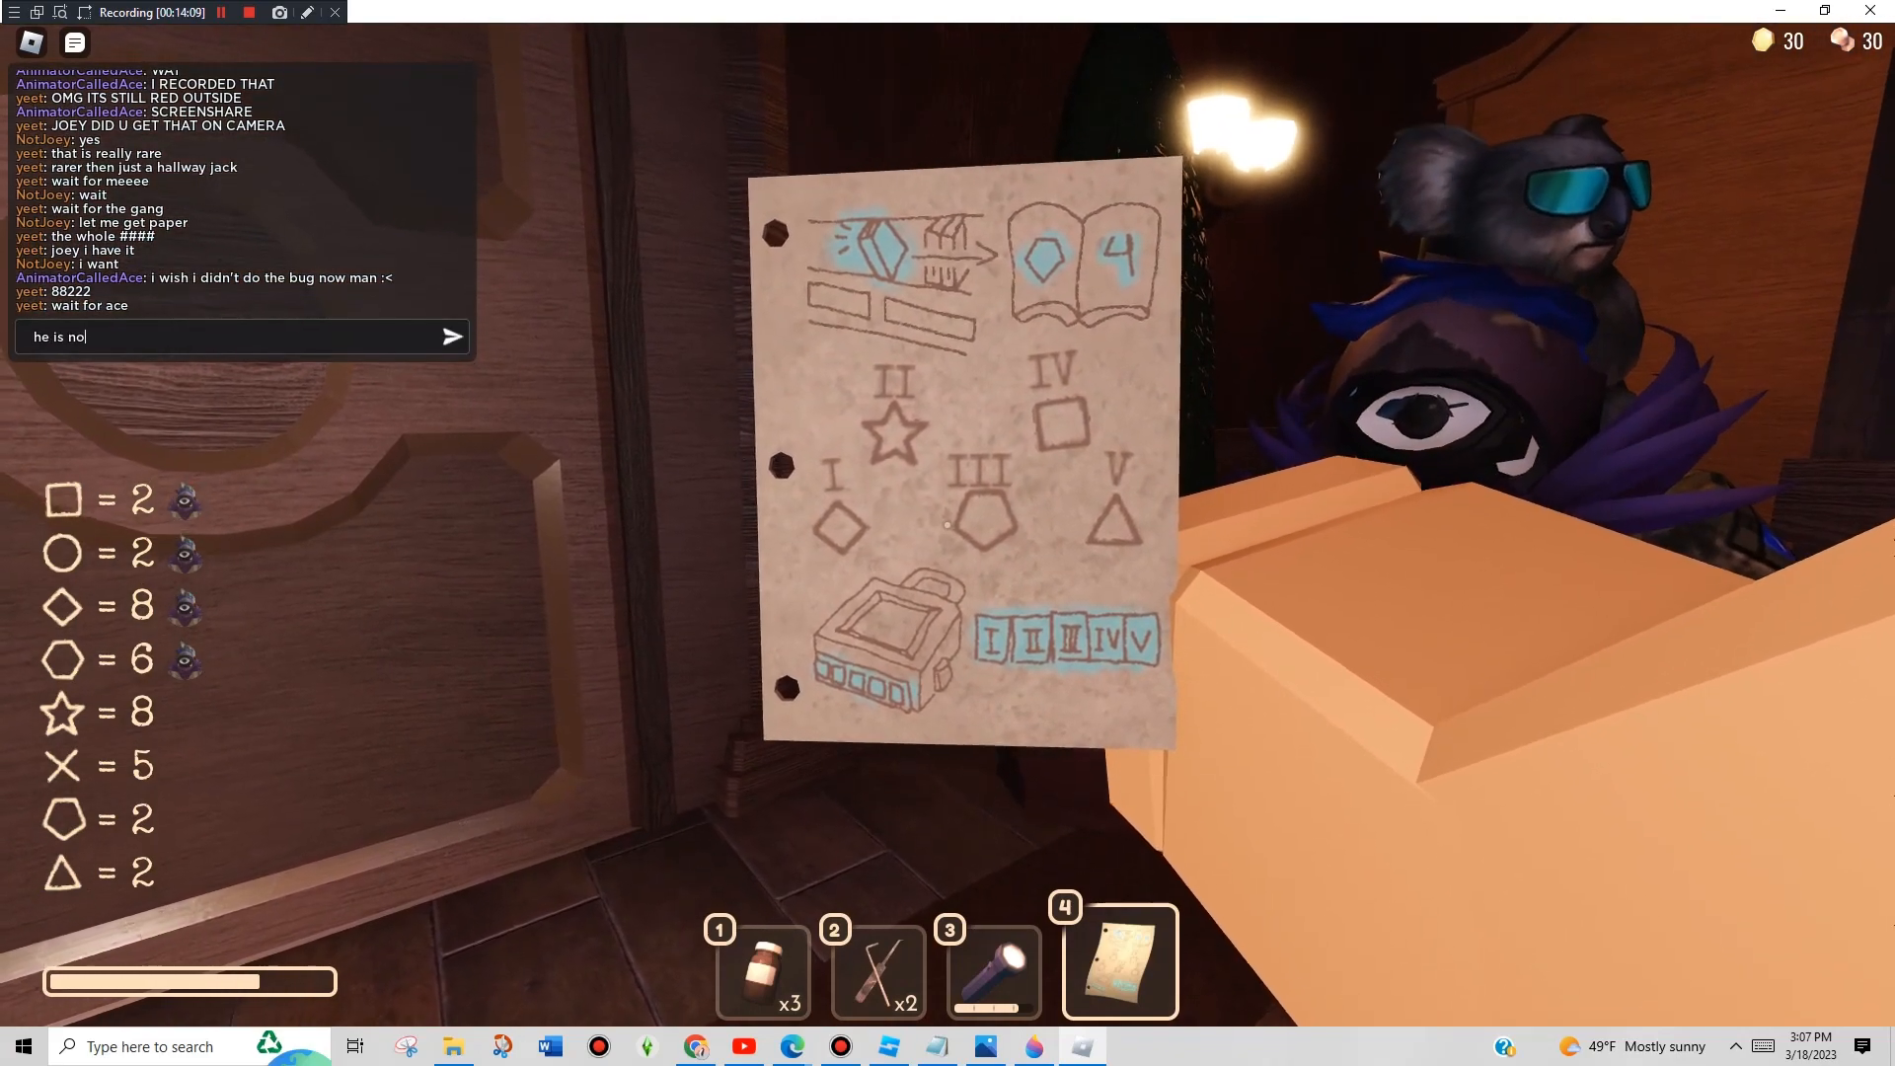
key(enter)
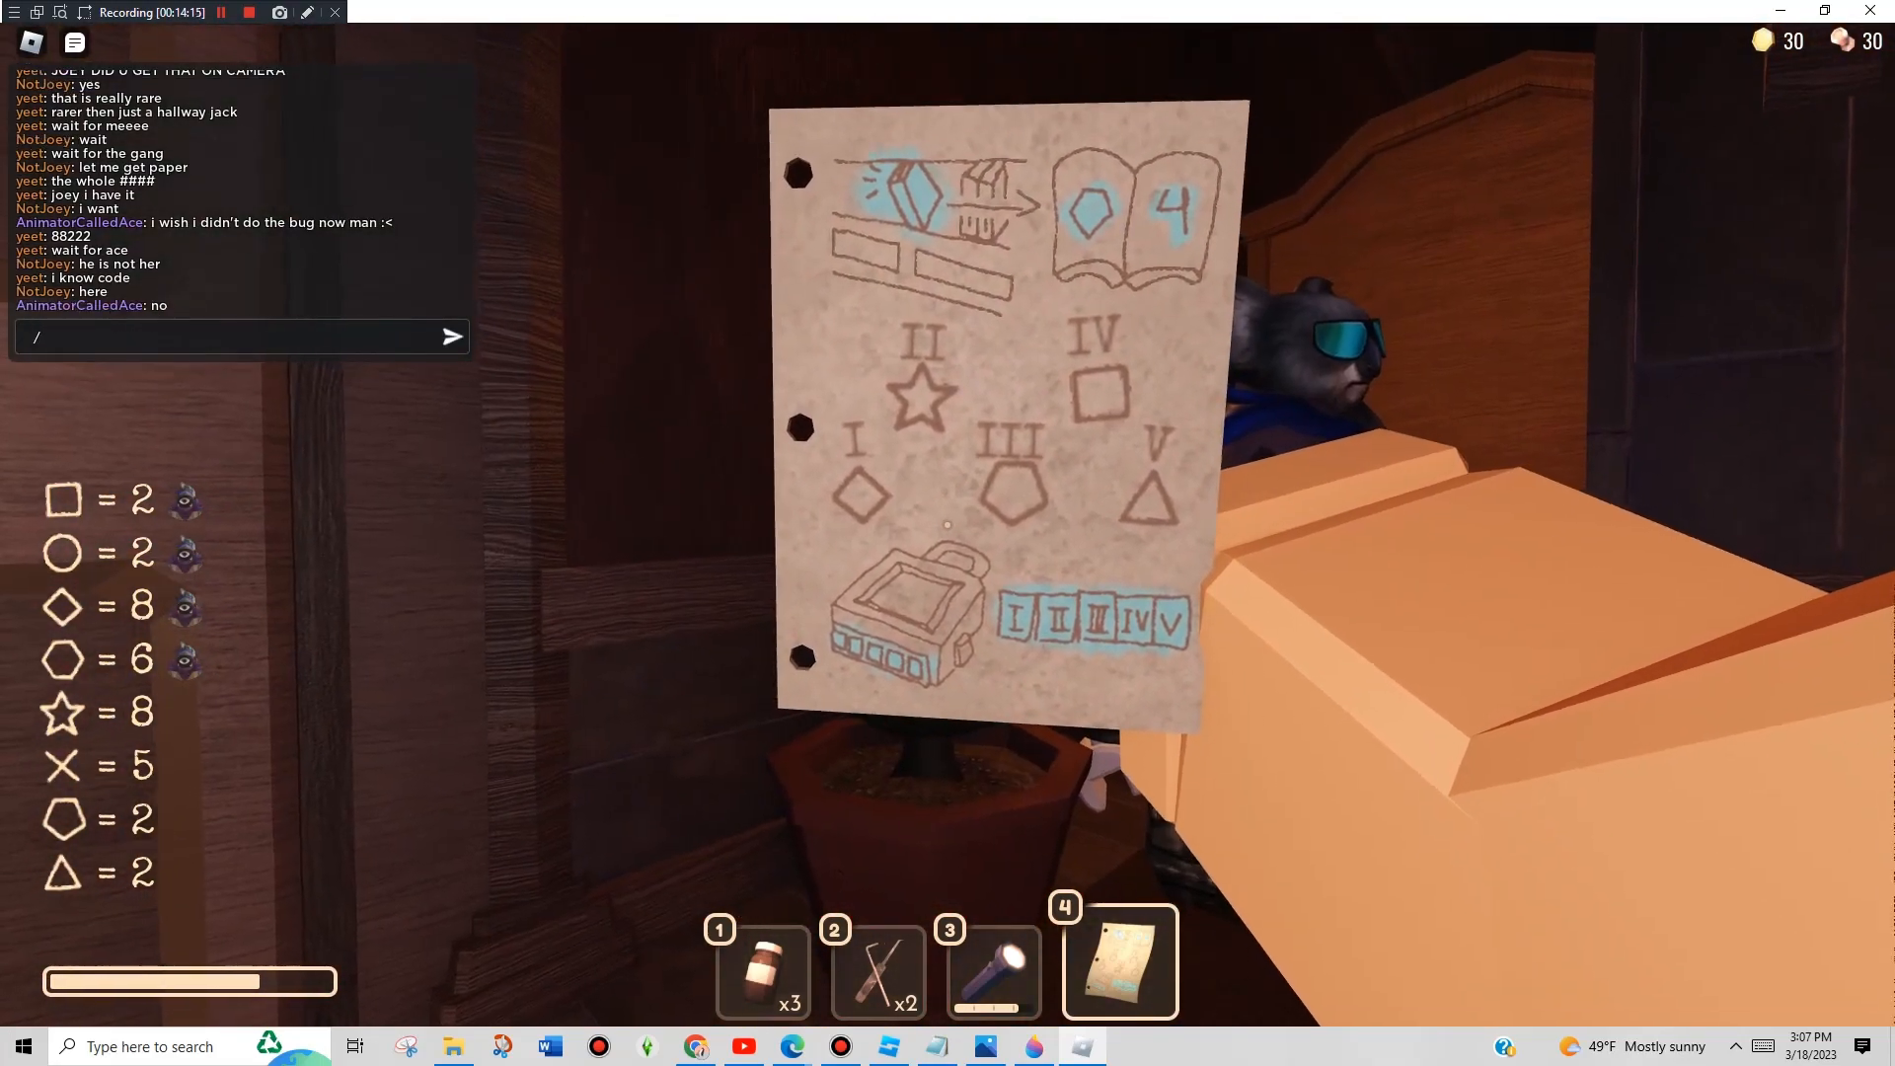
text(he is)
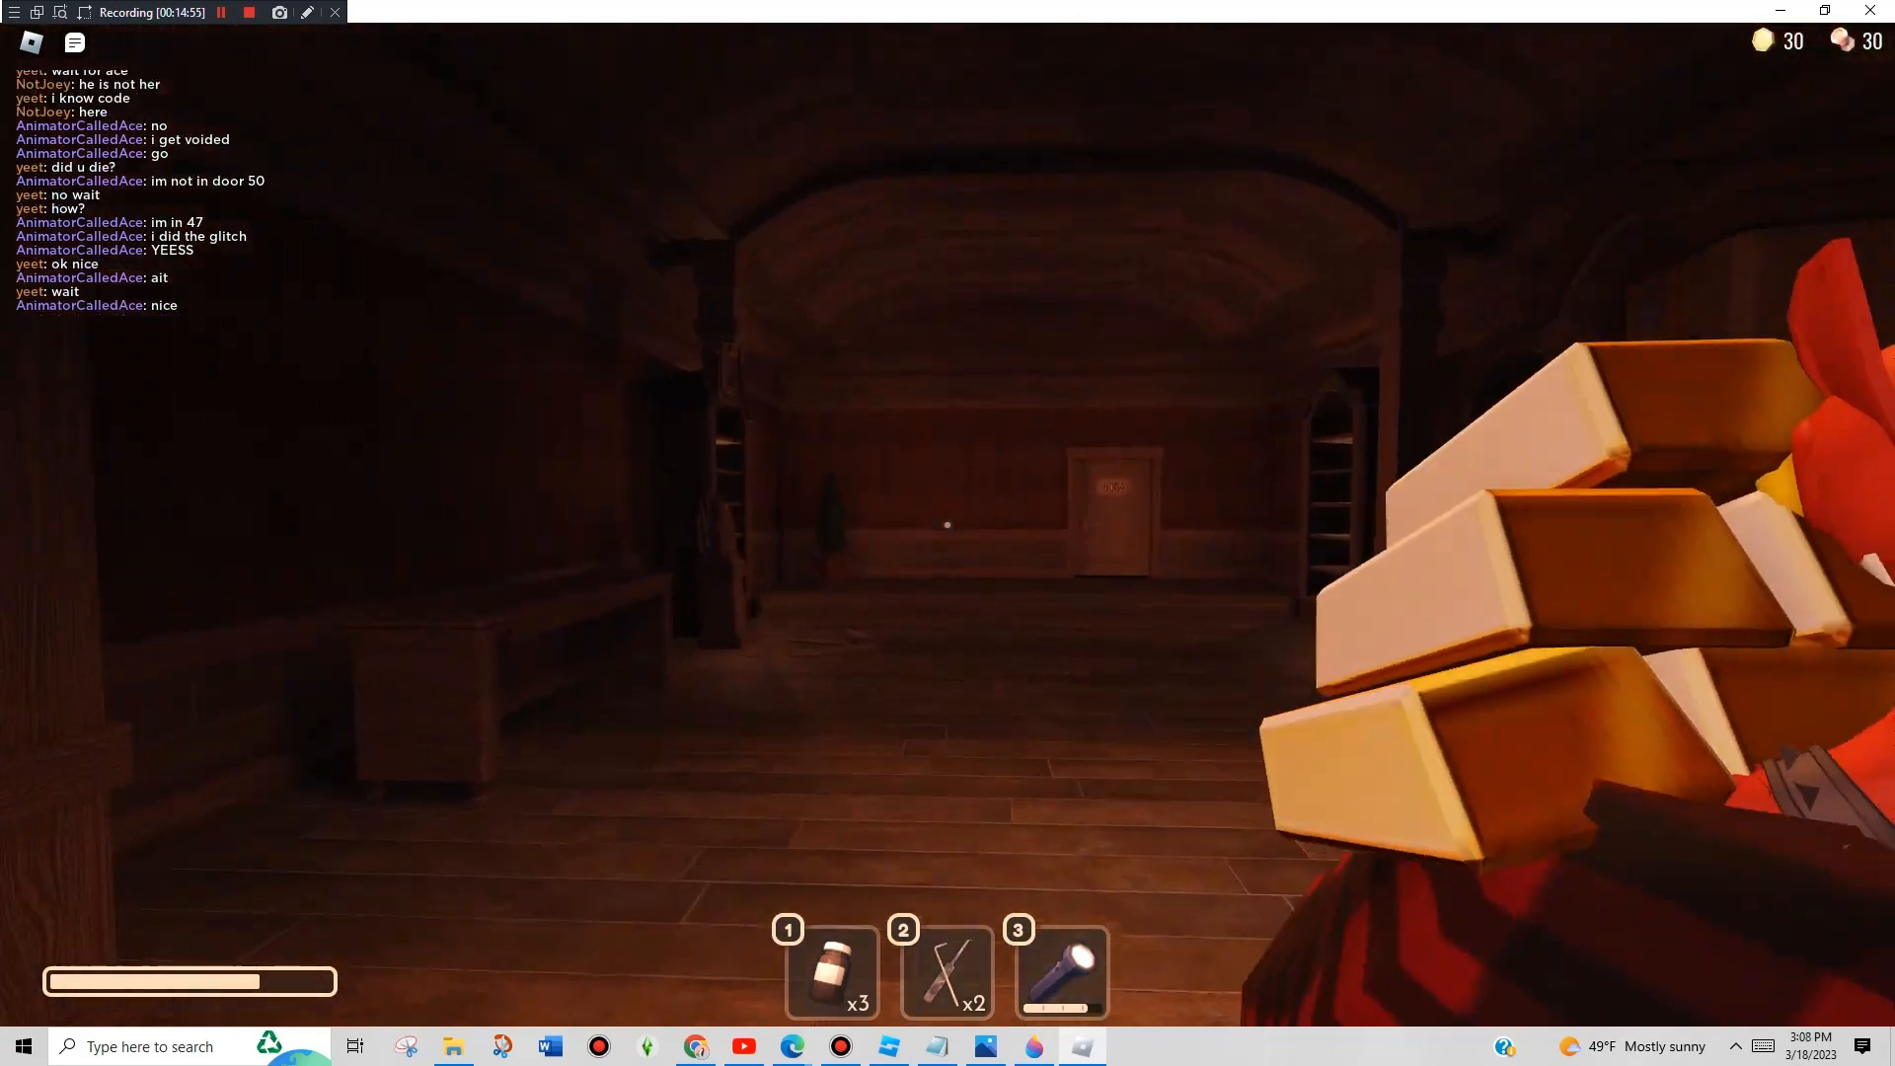
Send 'DONT DIE!' and 'its a easter egg if you have him on ur shoulder' in chat.
text(DO)
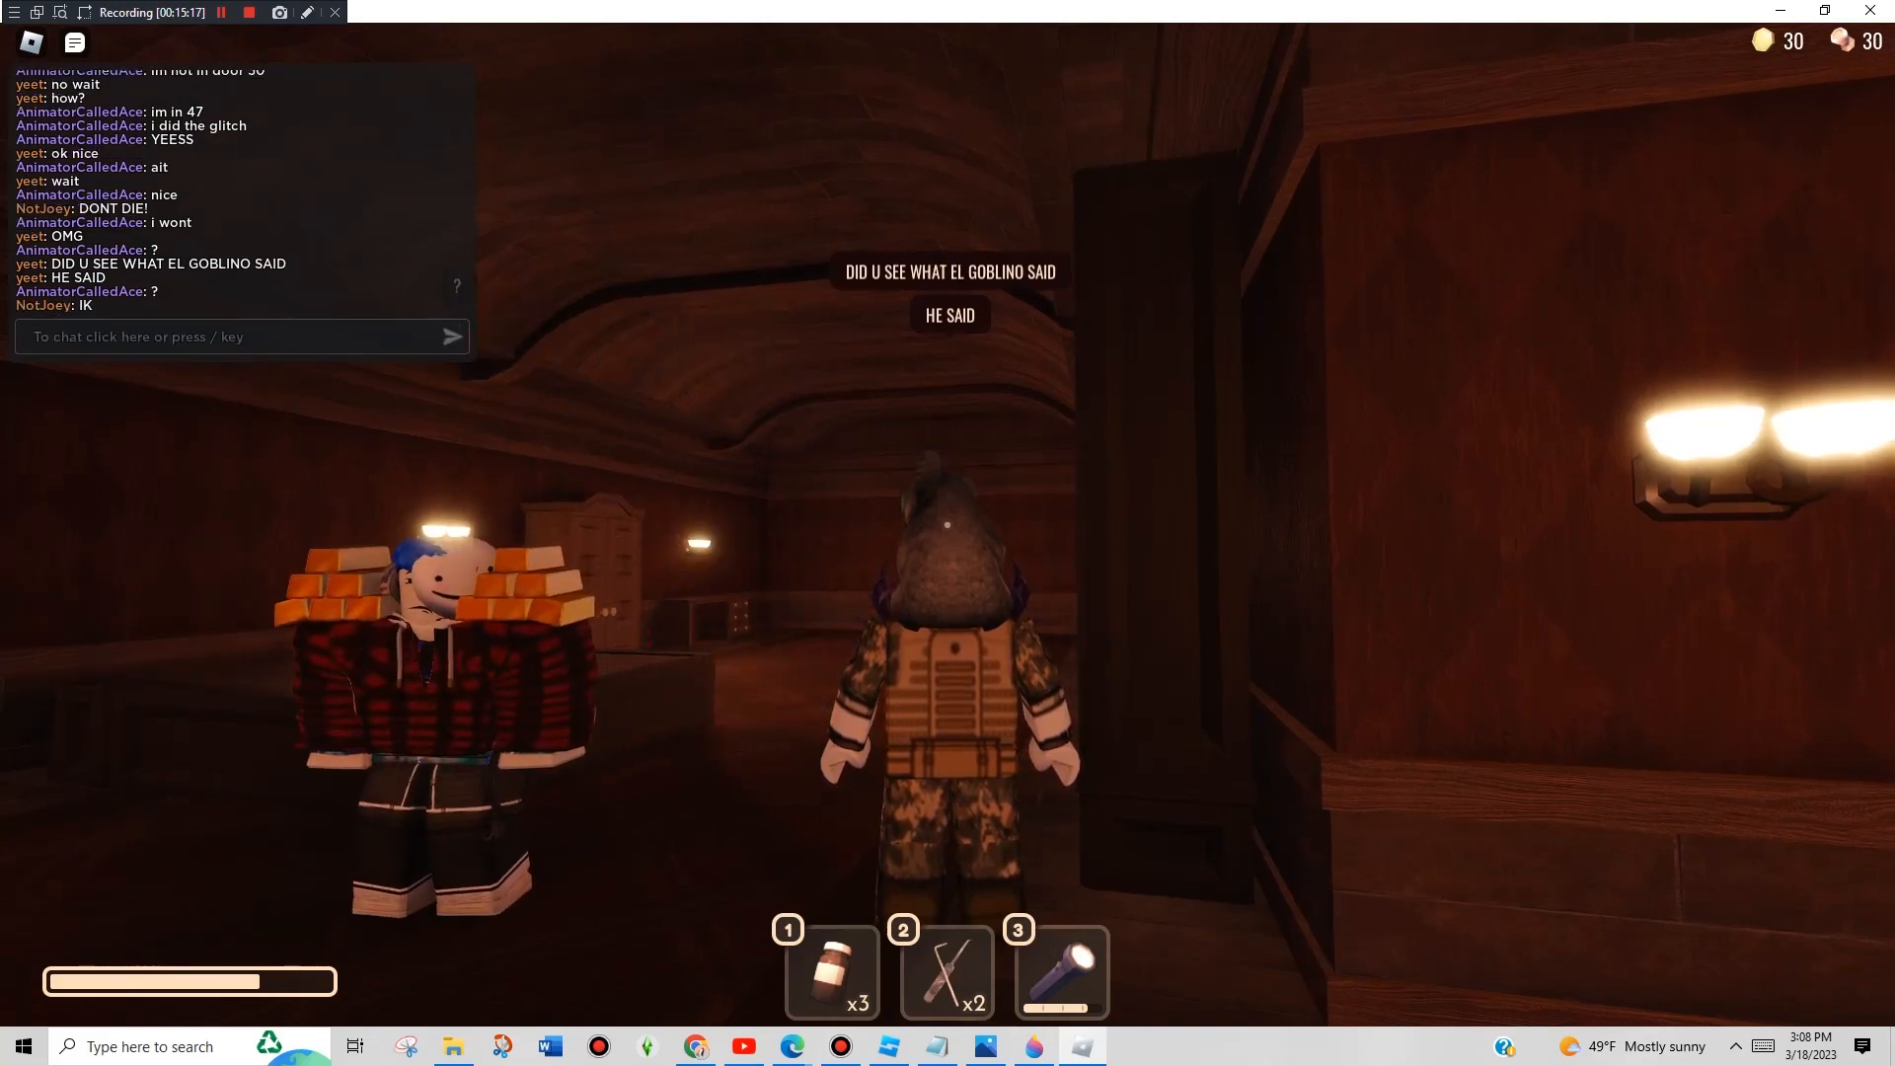
text(its a easter egg if)
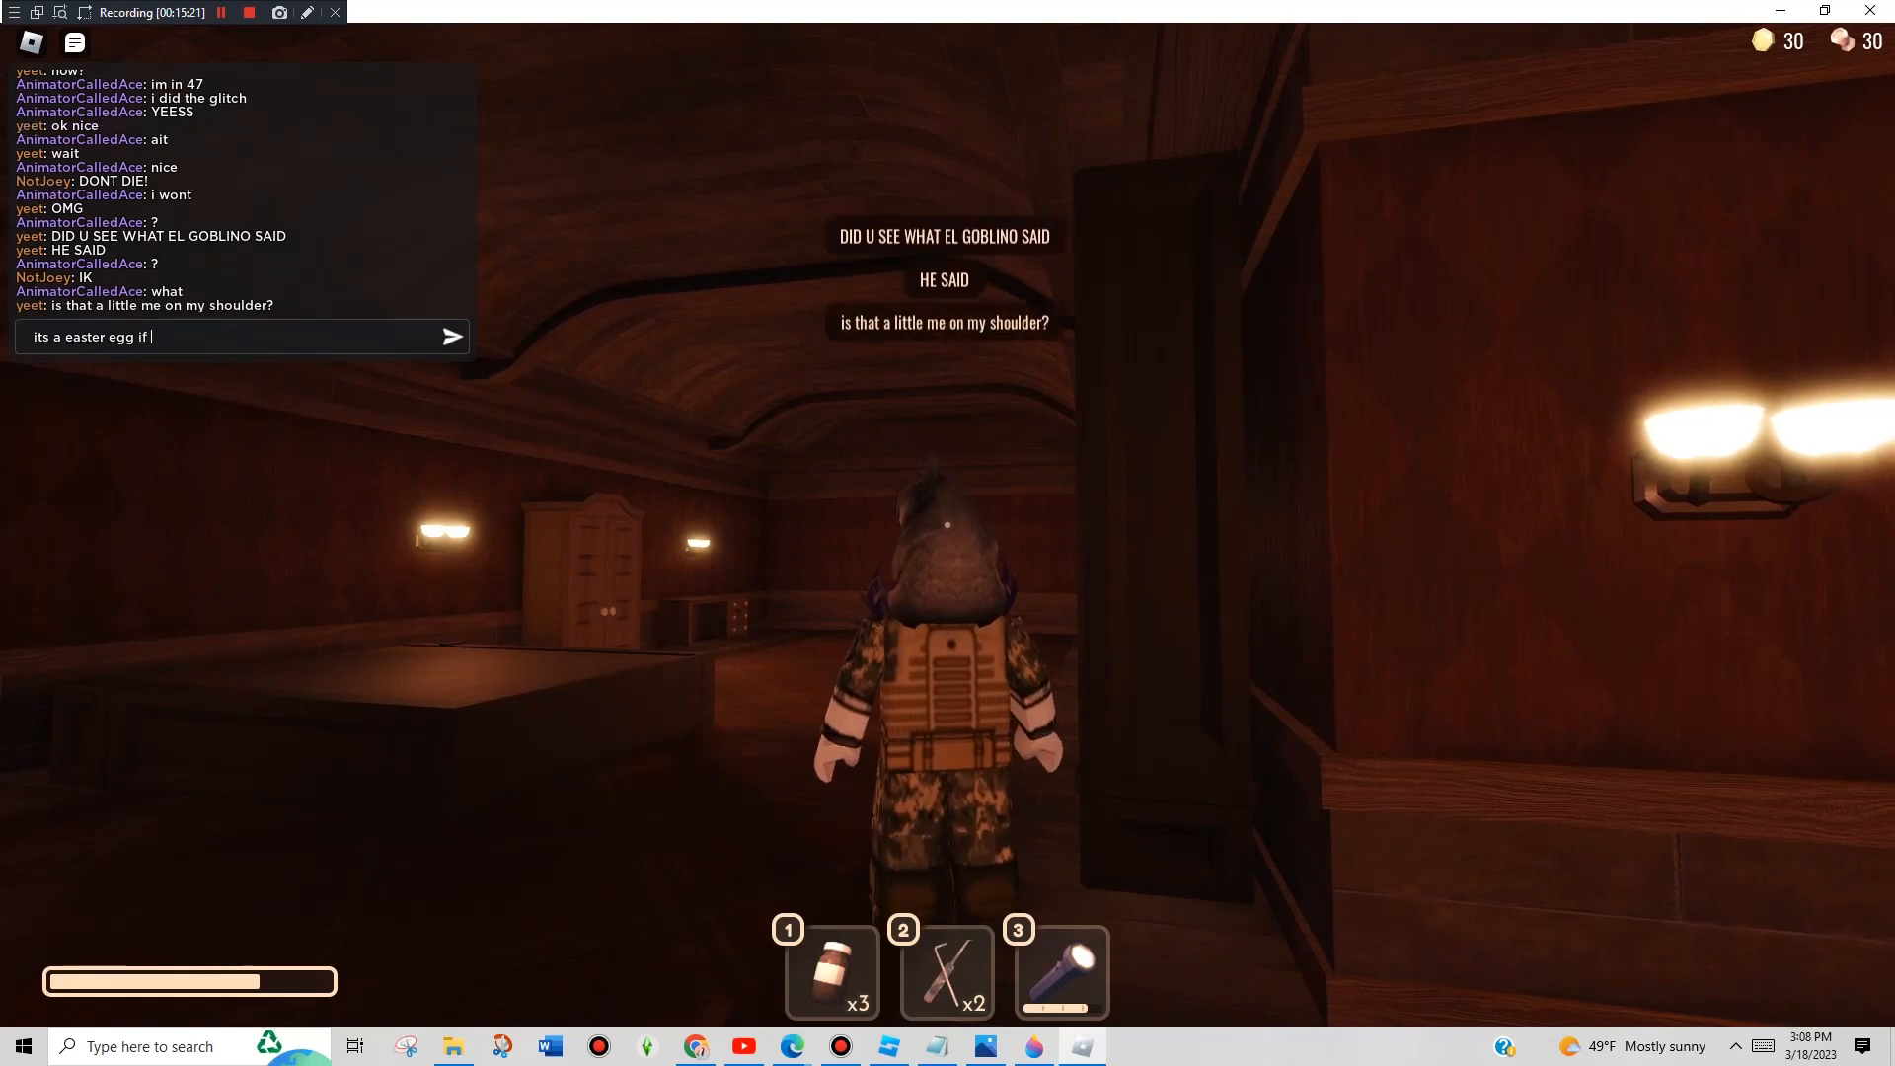
text(you ha)
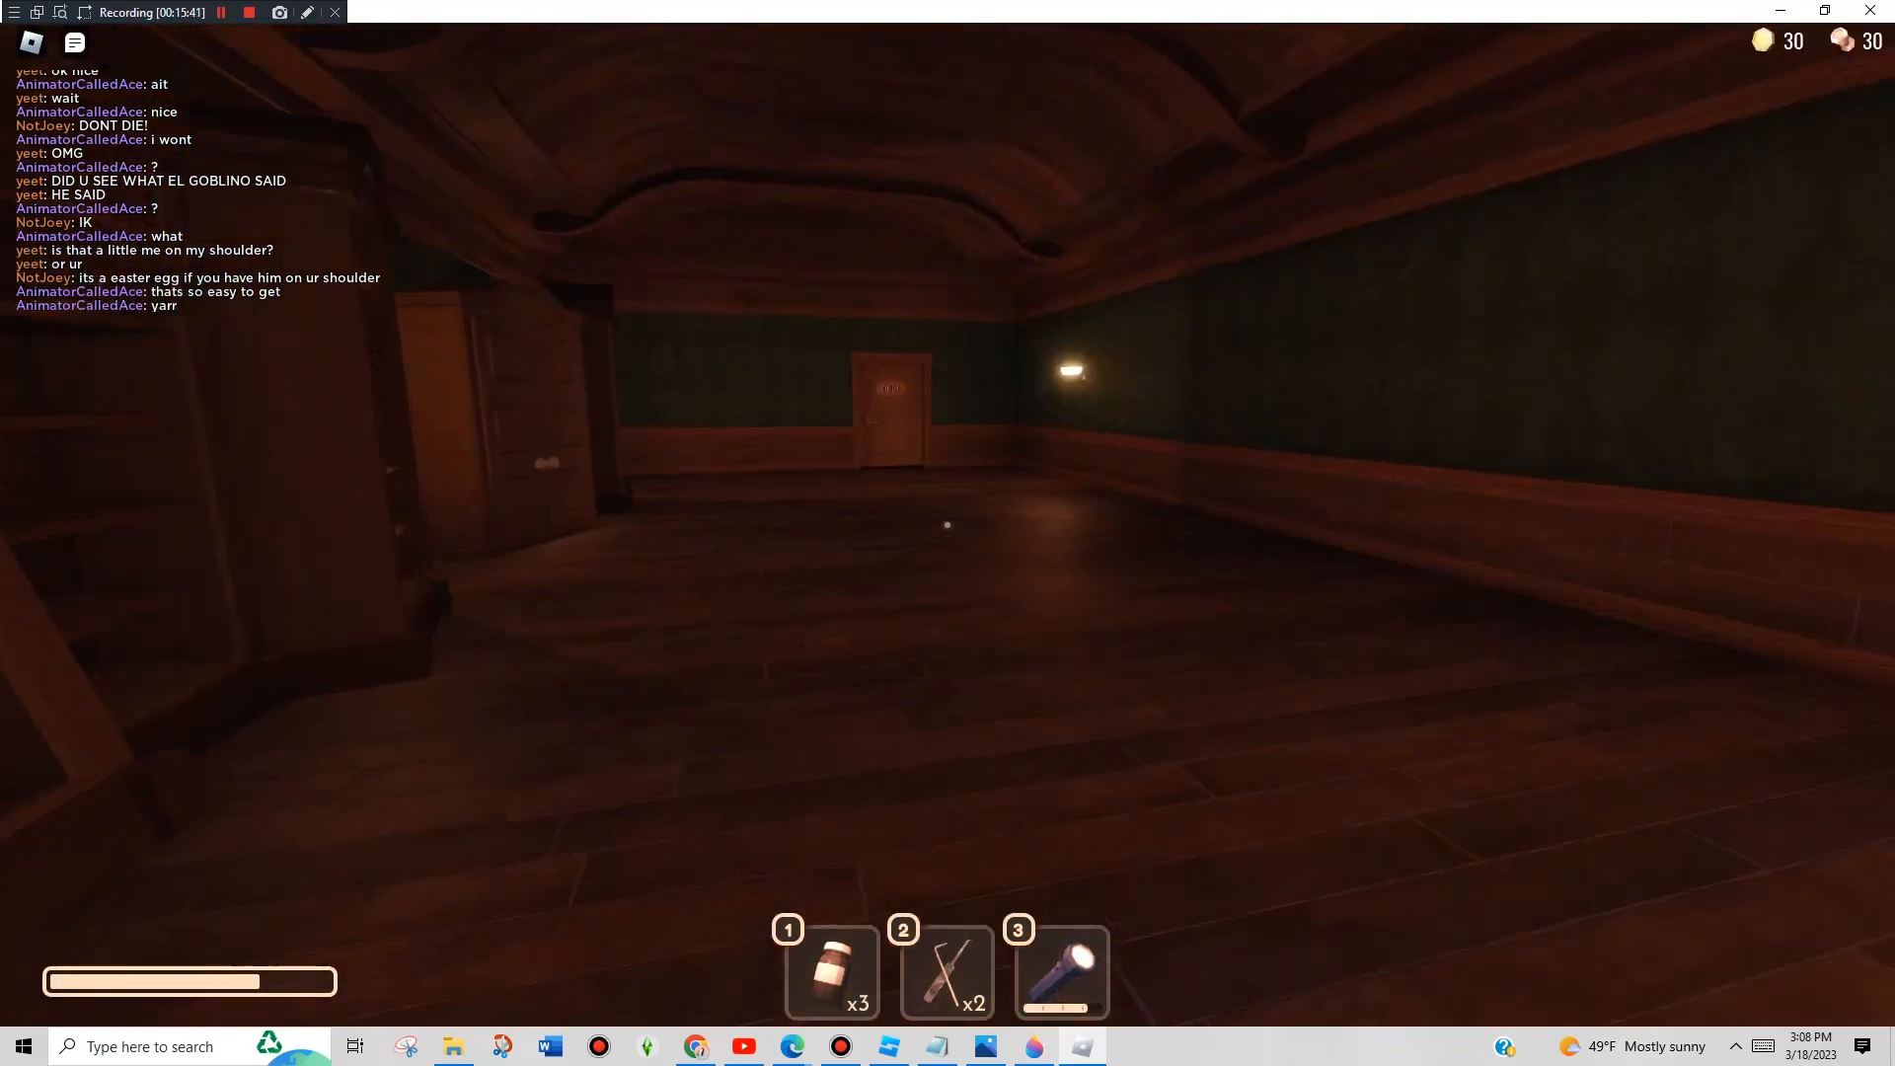
mouse_move(947, 533)
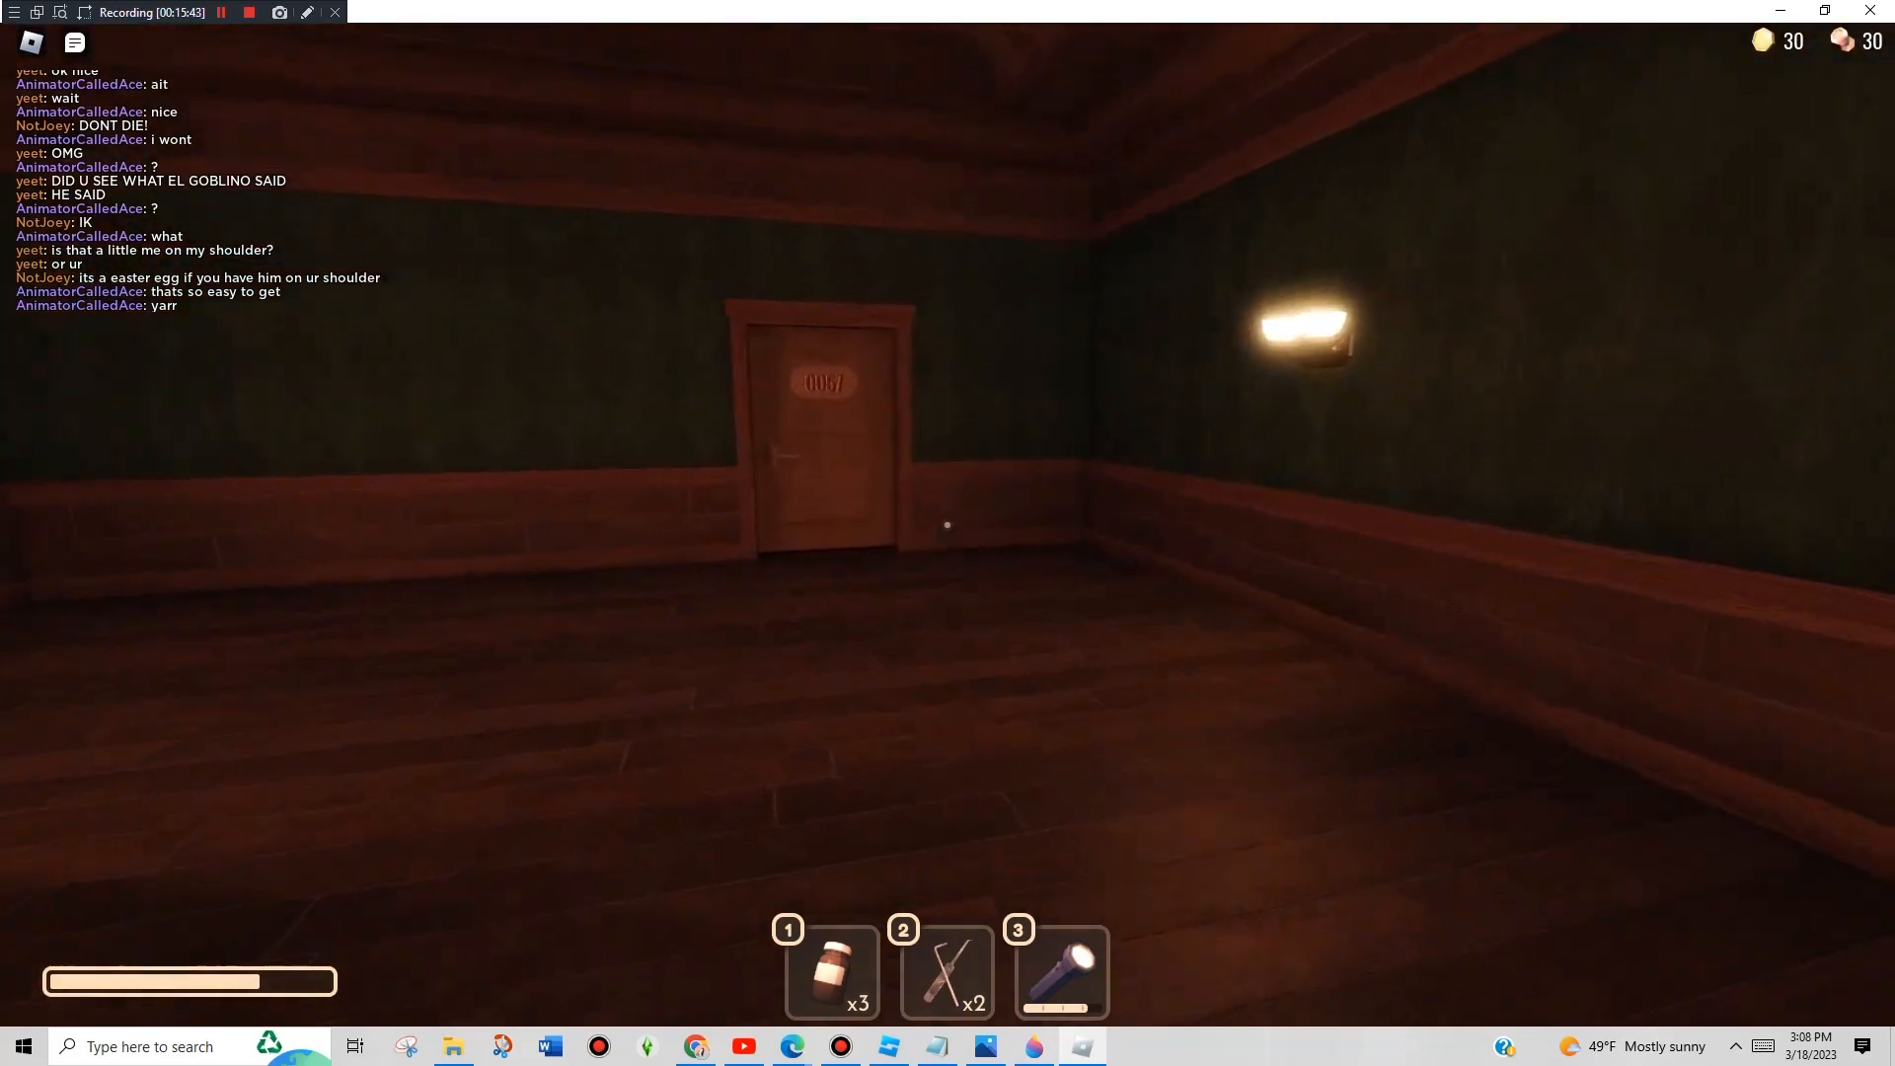